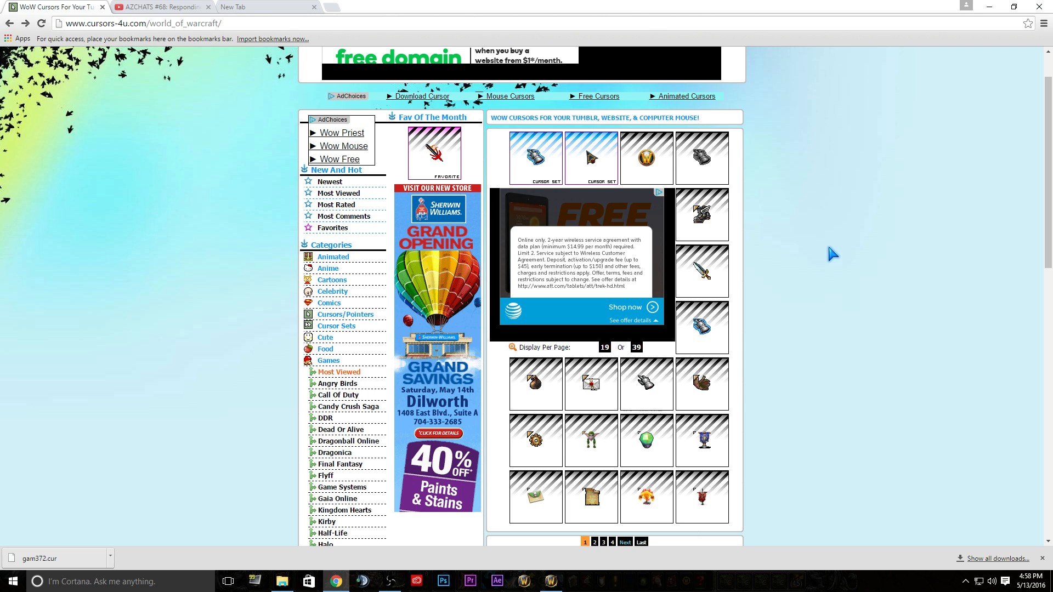
pyautogui.moveTo(895, 247)
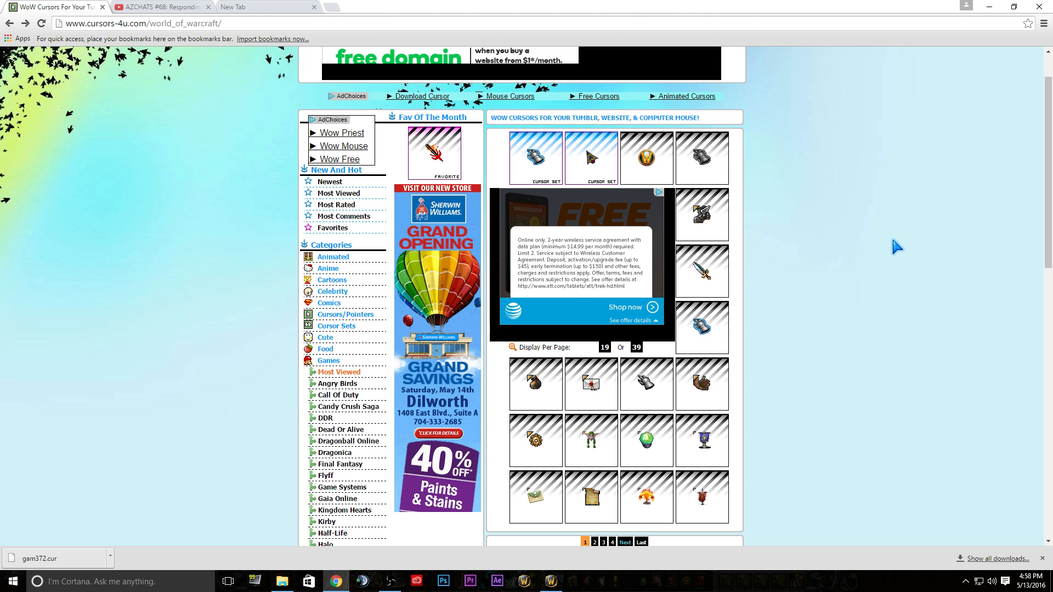
# Step: Scroll the WoW Hand Armor cursor page past the downloaded gam372.cur, then open the Start menu
pyautogui.scroll(-3)
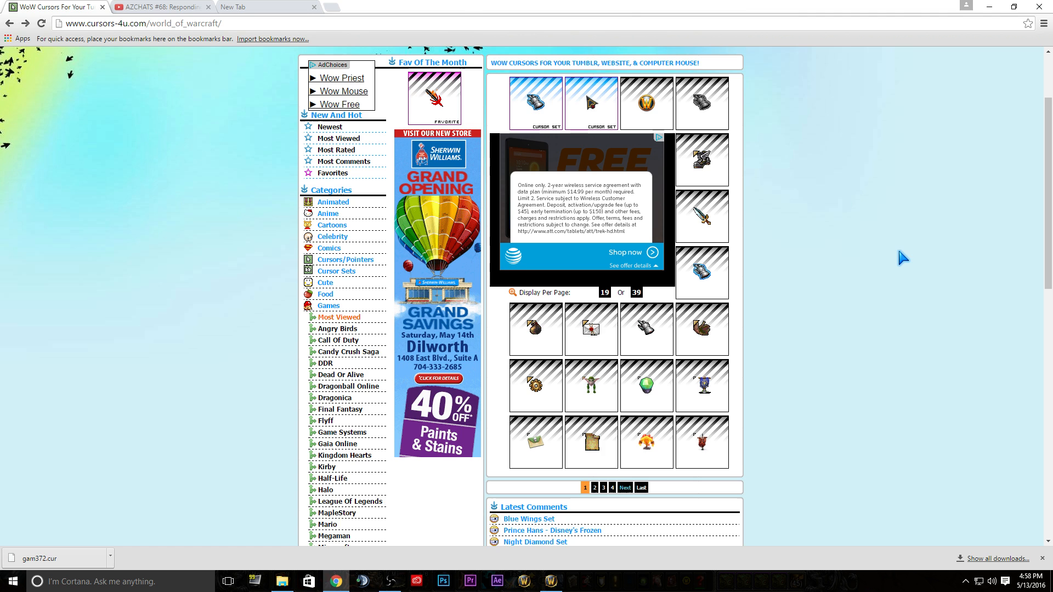
pyautogui.scroll(-3)
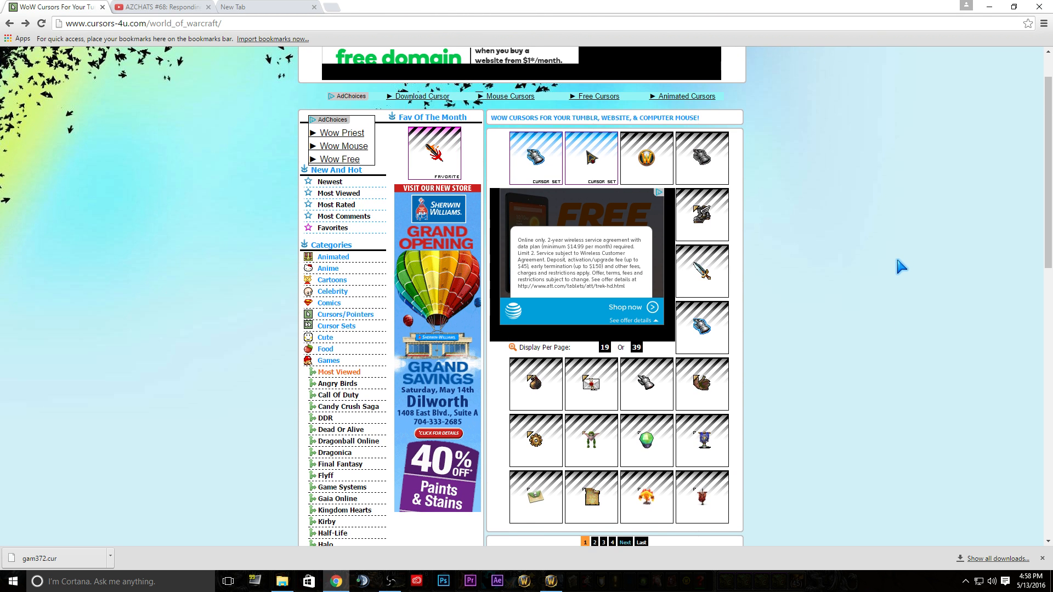
pyautogui.scroll(-3)
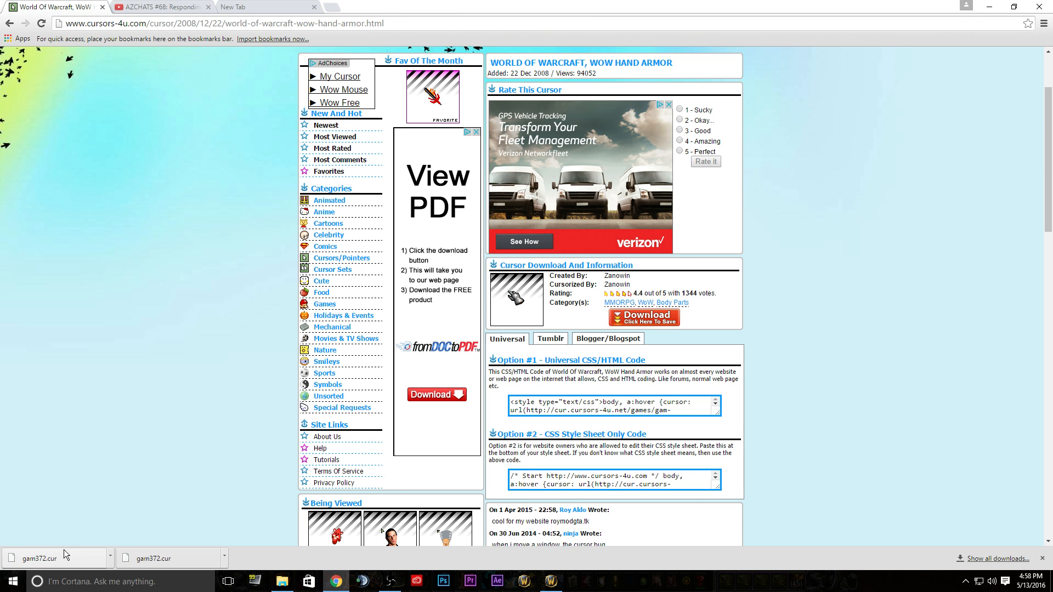
pyautogui.moveTo(147, 316)
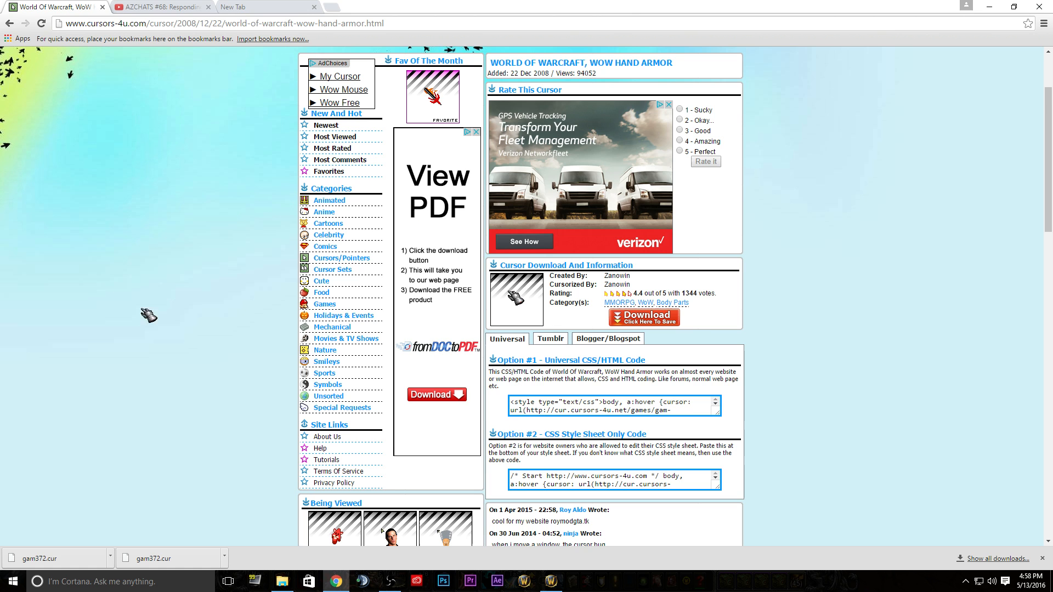
pyautogui.moveTo(566, 321)
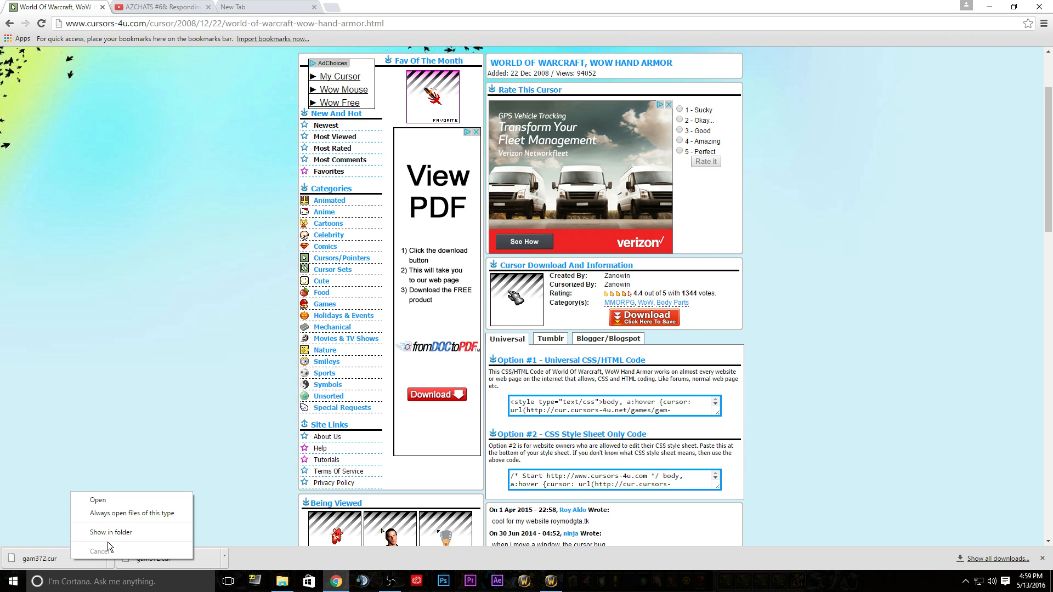
pyautogui.click(10, 581)
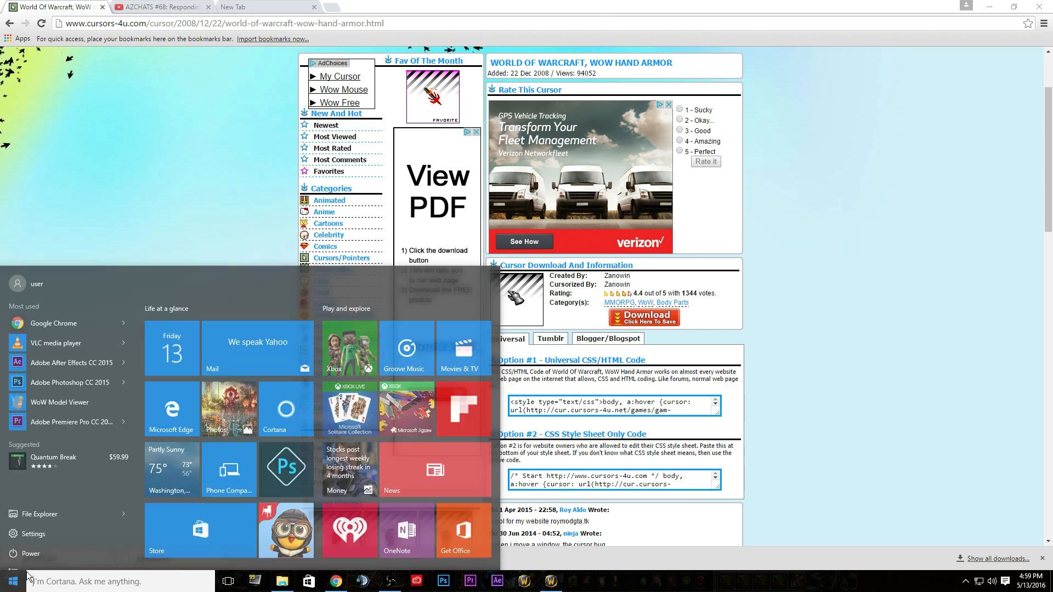
# Step: Open Control Panel via 'co' and search 'mo' to reach 'Change how the mouse pointer looks'
pyautogui.write('co')
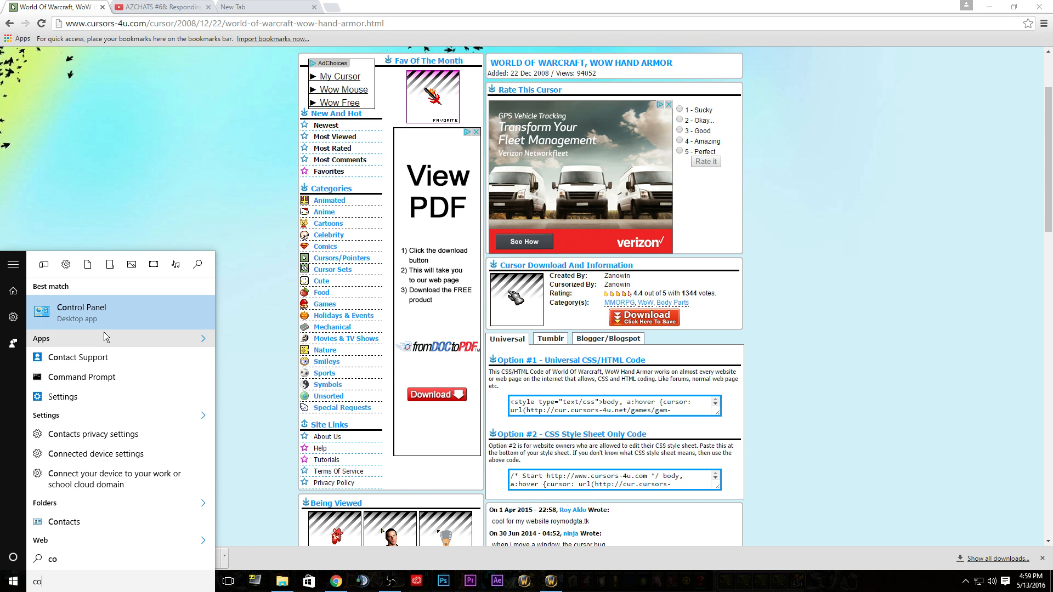
pyautogui.click(81, 312)
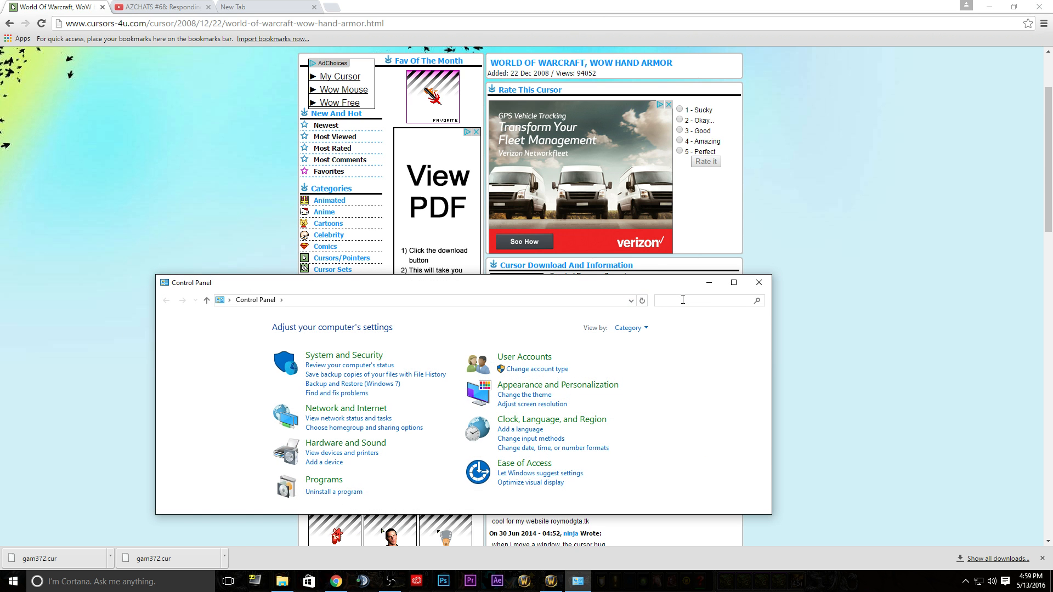
pyautogui.write('mo')
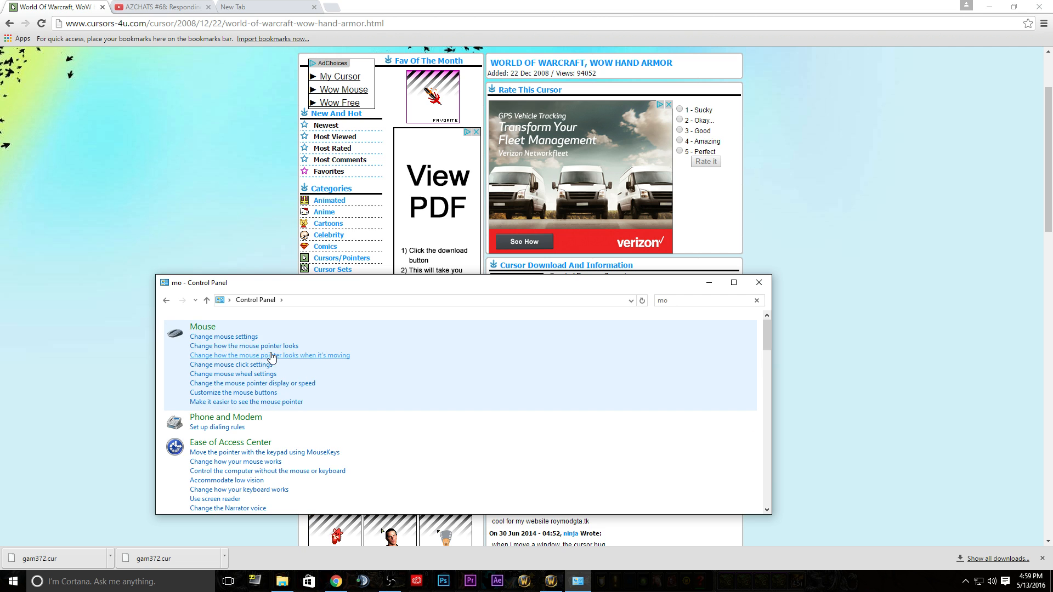
pyautogui.click(243, 346)
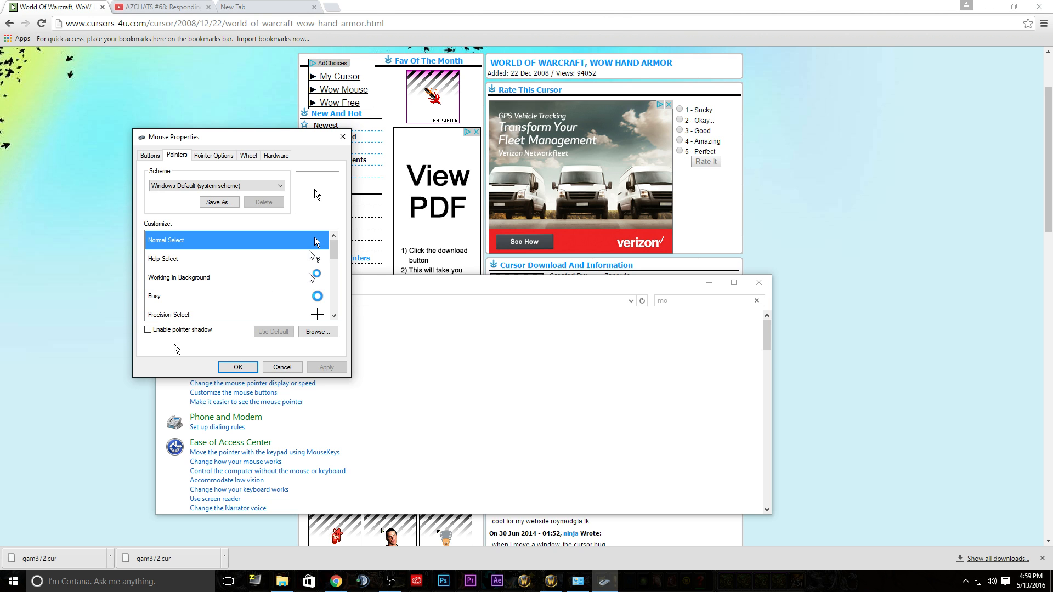
pyautogui.moveTo(212, 358)
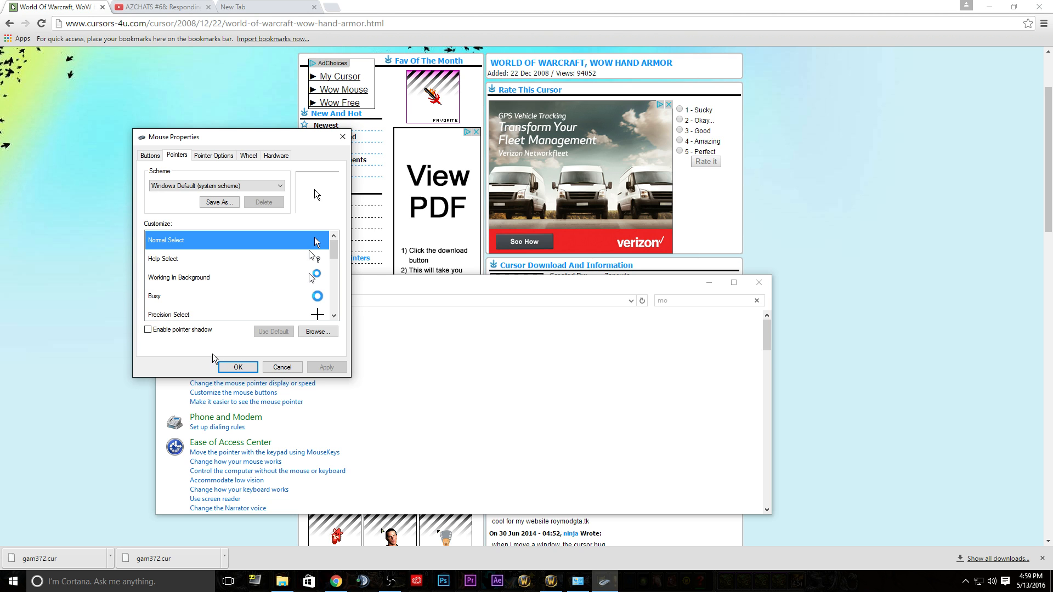
pyautogui.moveTo(326, 343)
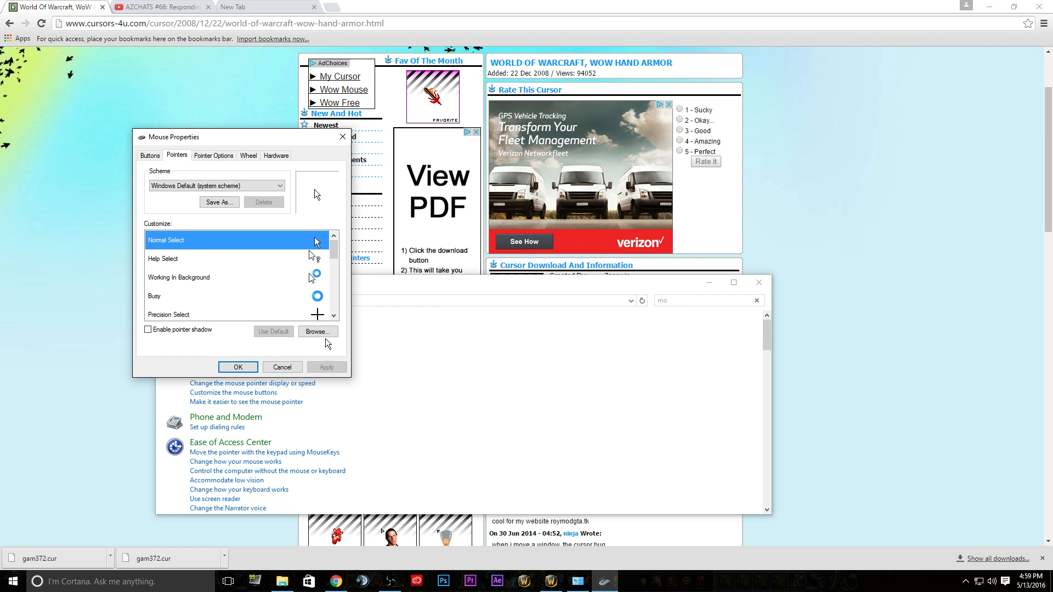
# Step: Assign gam372 from Downloads as the Normal Select pointer and confirm with OK
pyautogui.click(317, 331)
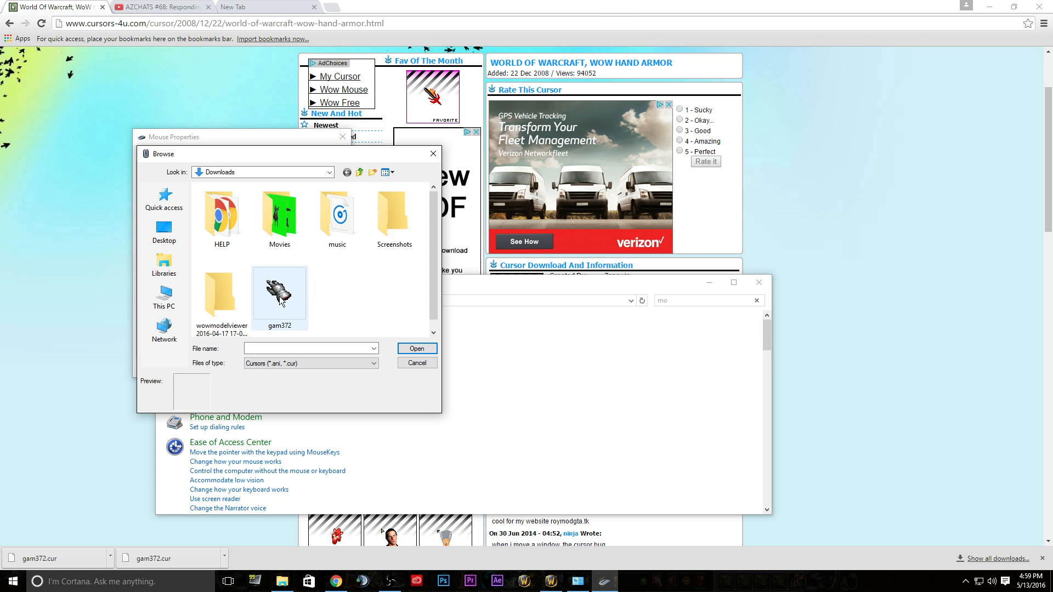
pyautogui.click(416, 363)
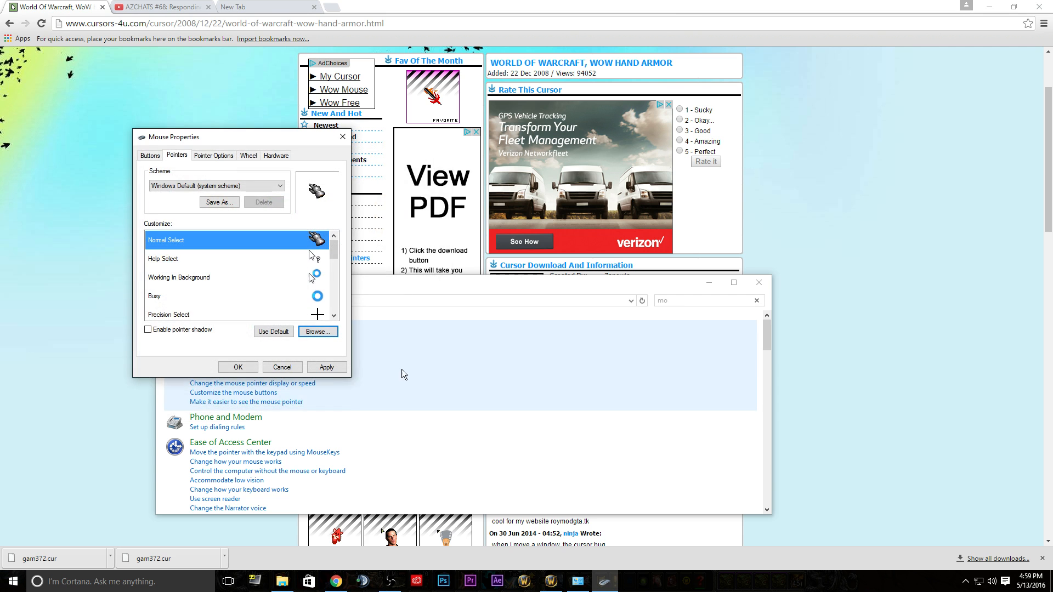
pyautogui.click(326, 367)
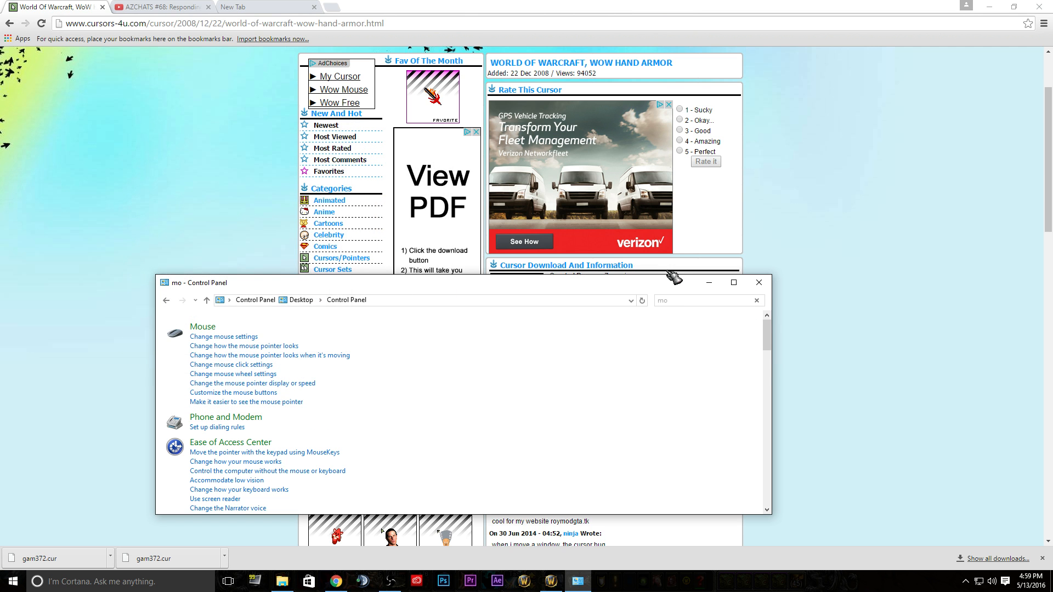
pyautogui.moveTo(757, 282)
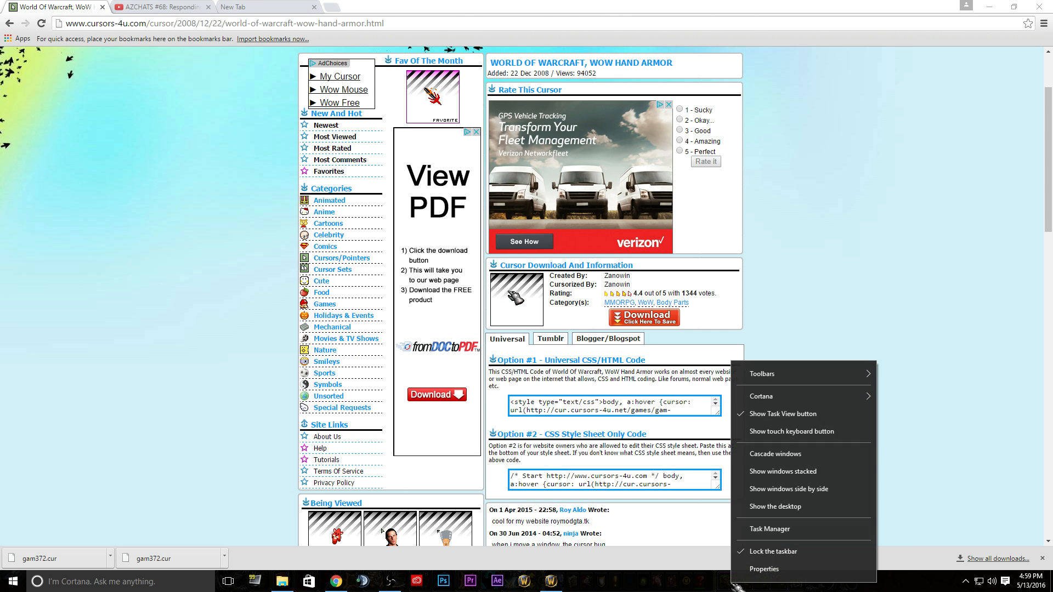
pyautogui.moveTo(778, 506)
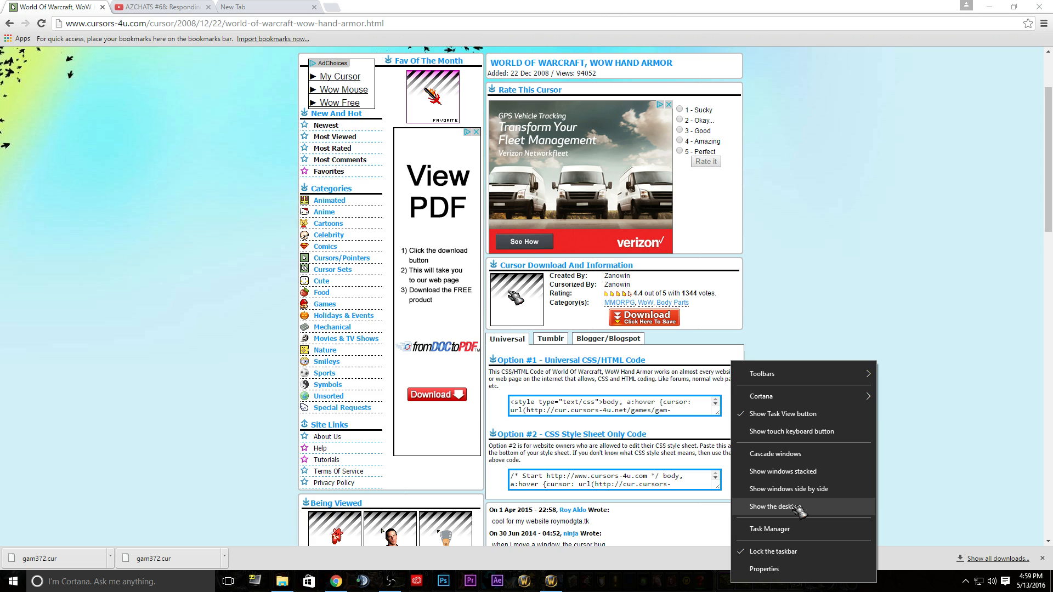
# Step: Choose 'Show the desktop' from the taskbar menu to minimise all windows
pyautogui.click(777, 507)
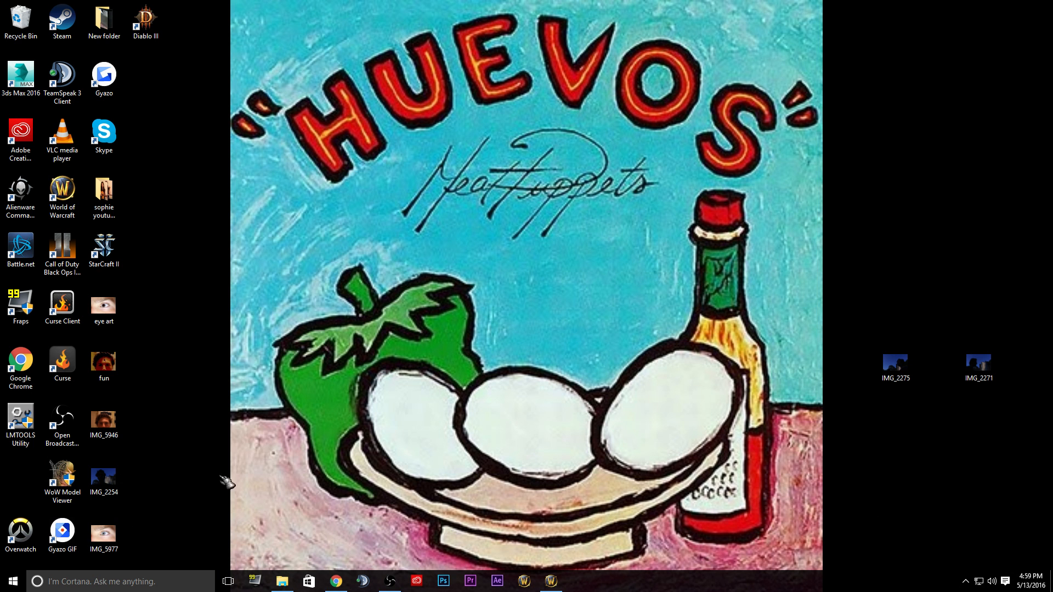